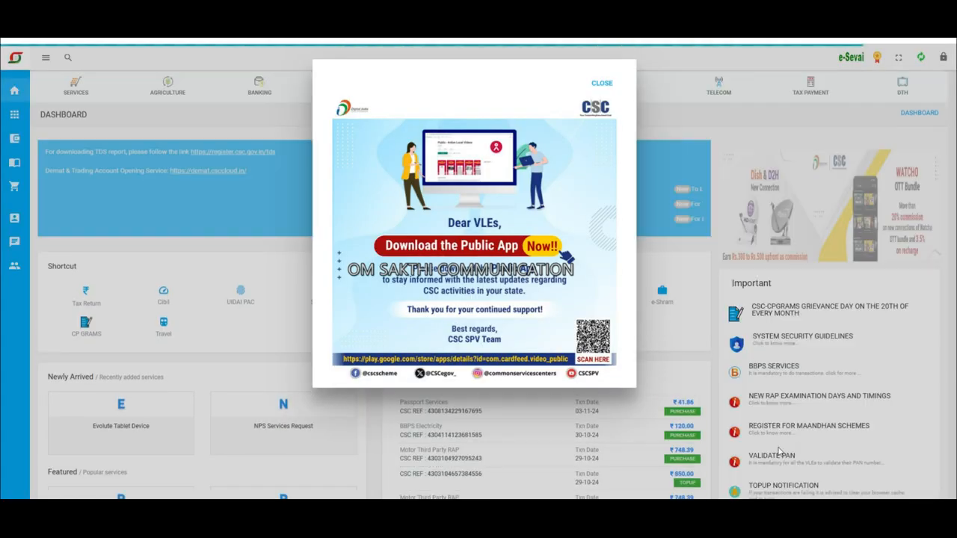
Step: Close the dashboard announcement and search the services for 'sta' to reach the Account Aggregator
left_click(601, 83)
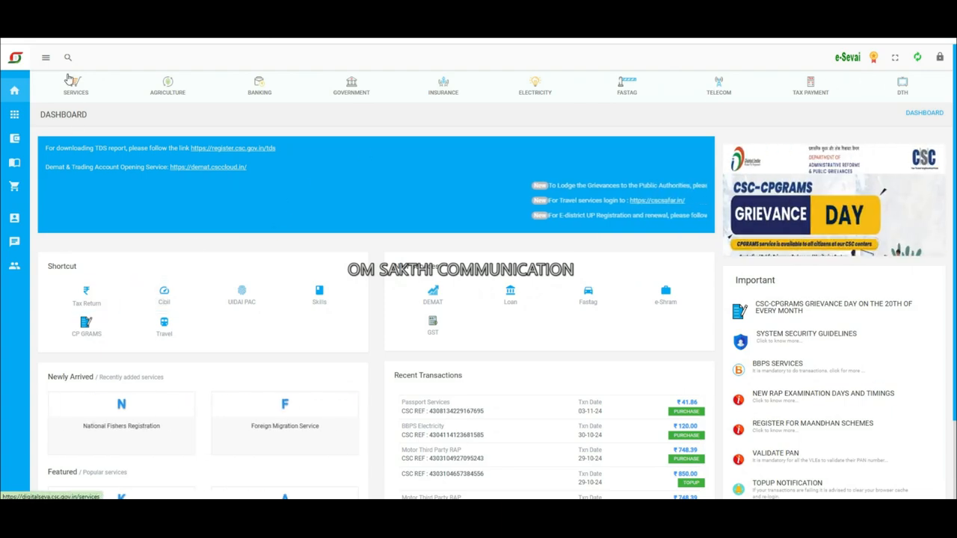
left_click(68, 56)
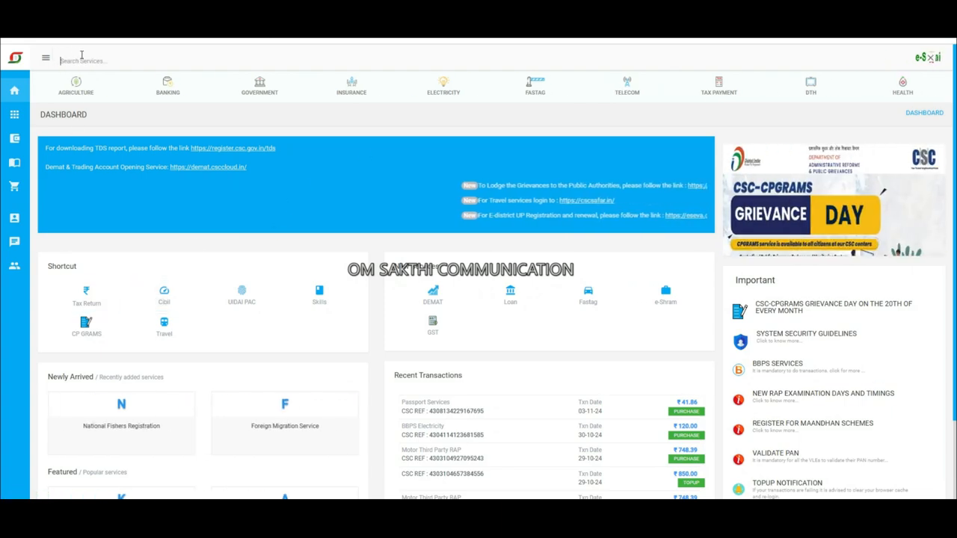
type("sta")
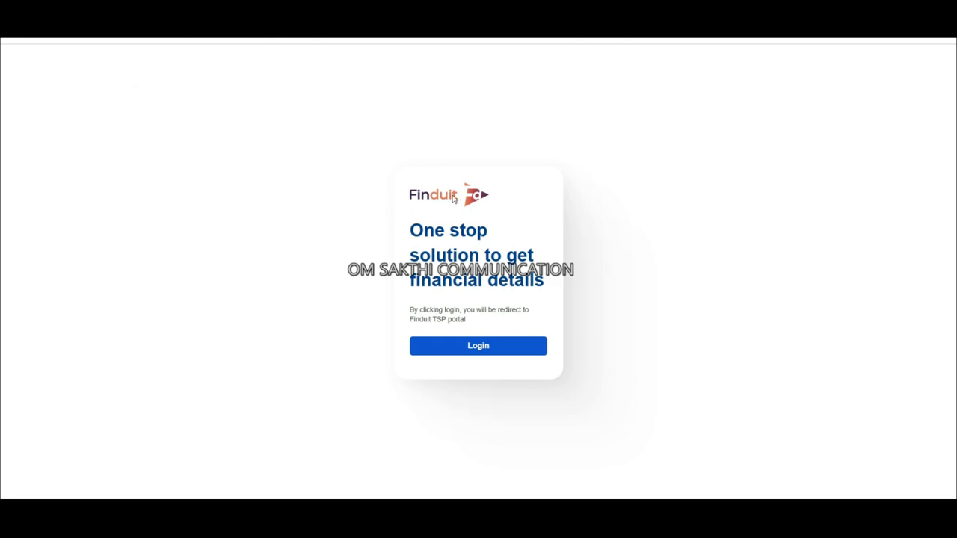
Step: Log in to Finduit and start a new Request Statement form from the dashboard
left_click(478, 345)
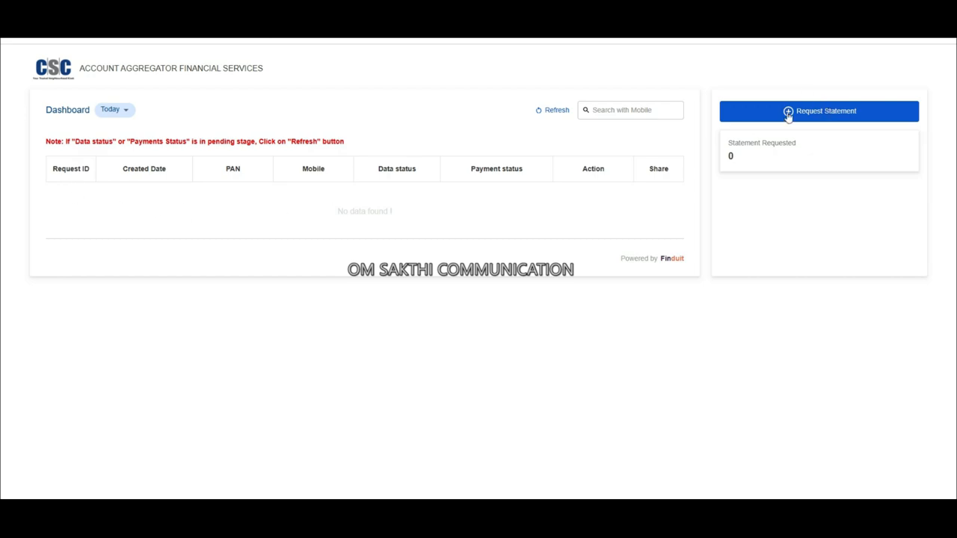
left_click(817, 110)
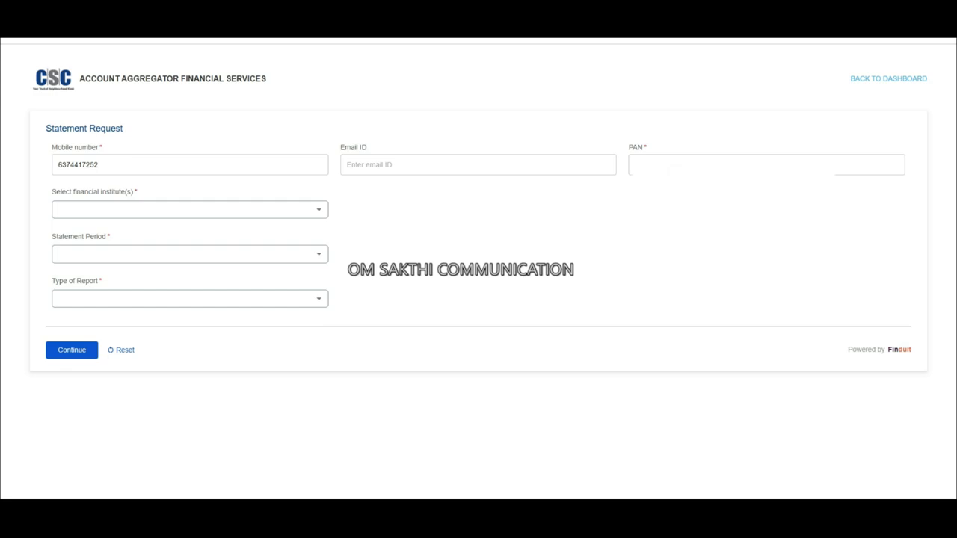
mouse_move(169, 215)
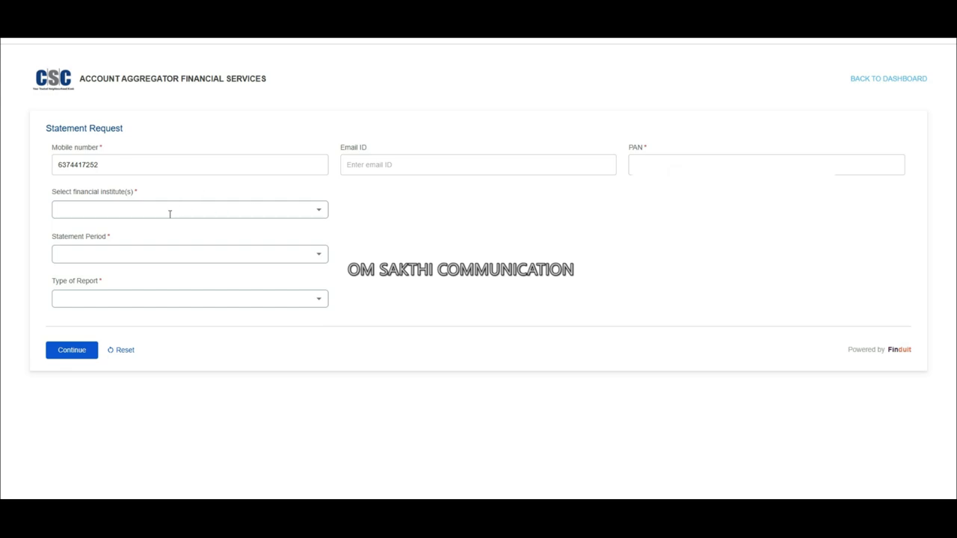
Step: Choose Canara Bank, a 12-month statement period and Bank Statement as the report type
left_click(188, 209)
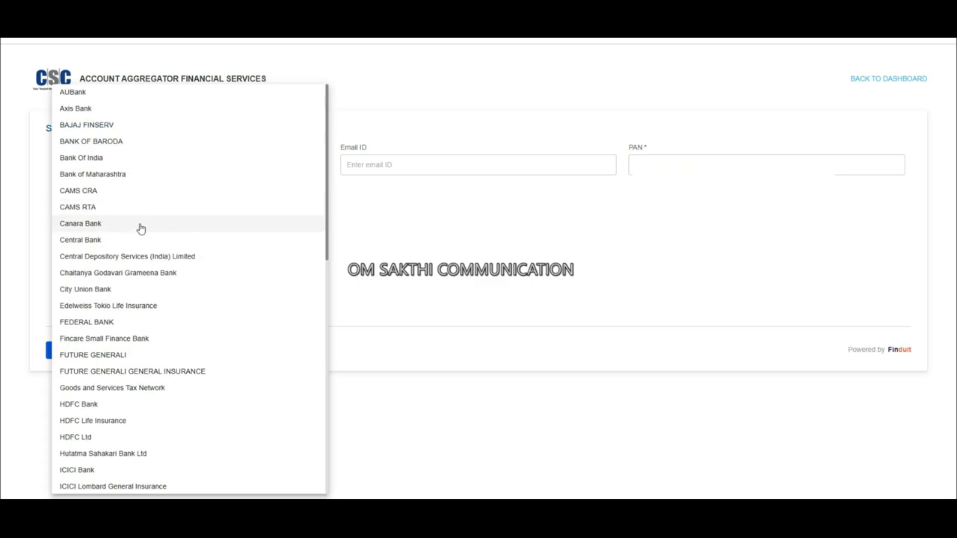
scroll("down", 3)
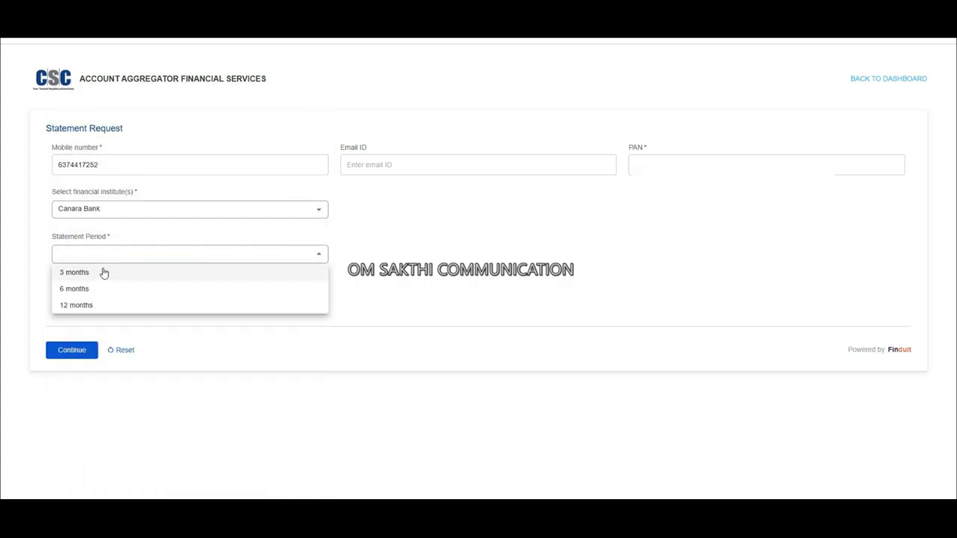
left_click(74, 305)
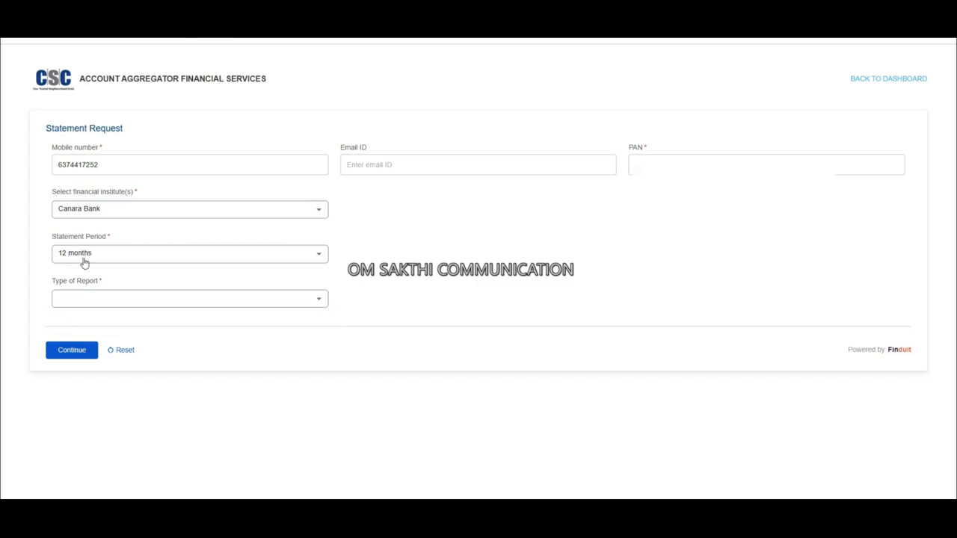
left_click(188, 253)
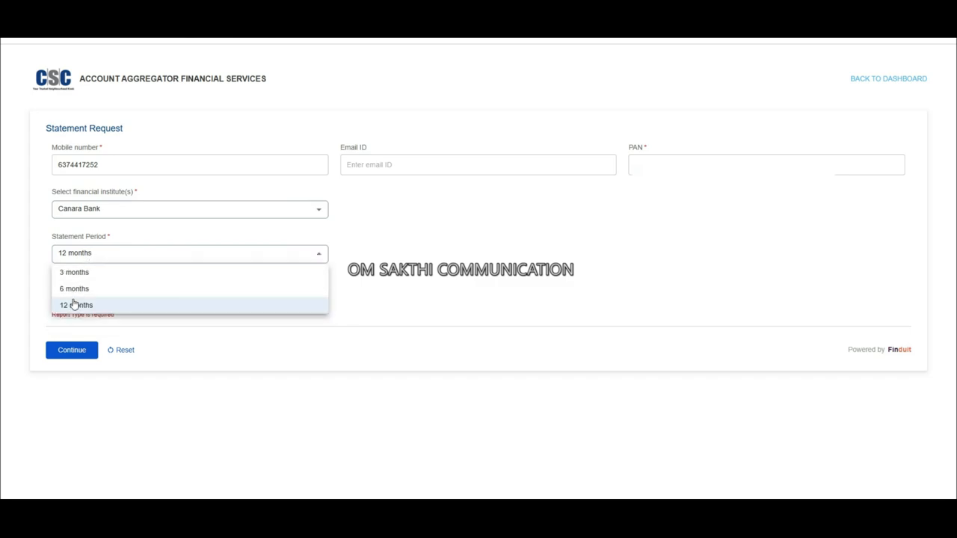
left_click(74, 305)
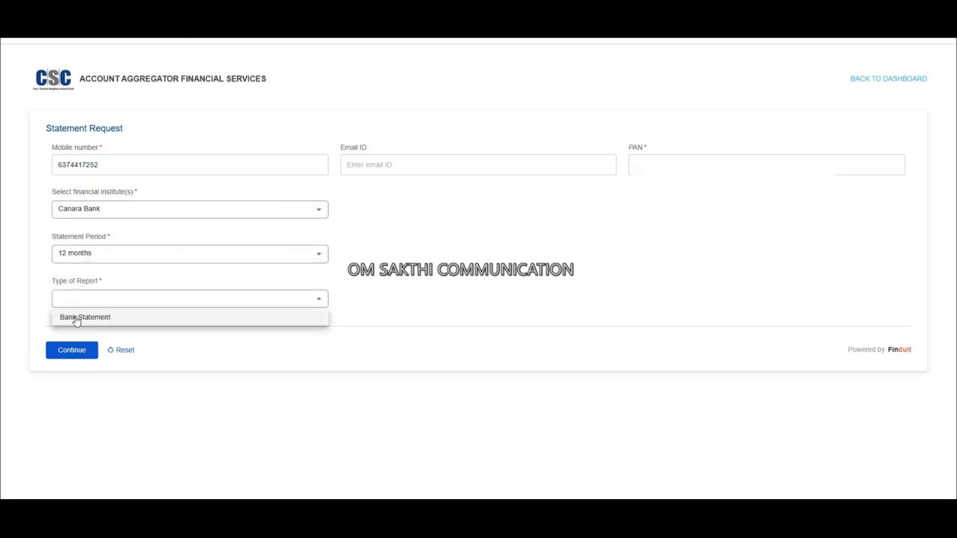
left_click(84, 317)
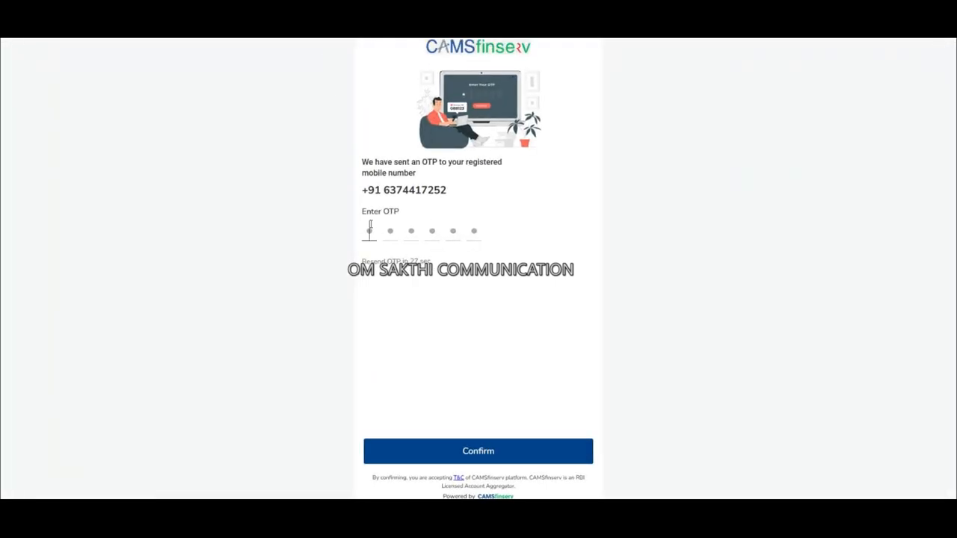
Step: Confirm the mobile OTP '123' and link the discovered bank account
type("123")
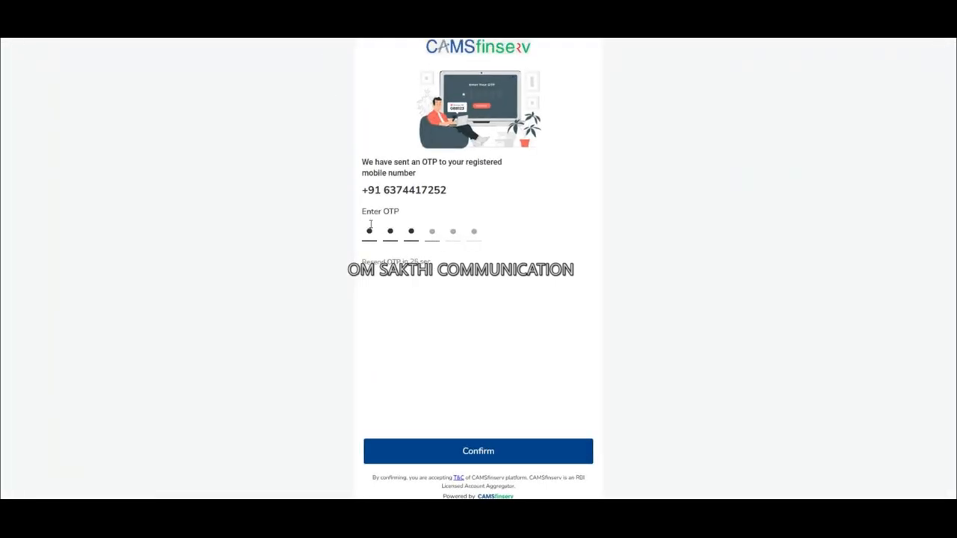
left_click(478, 451)
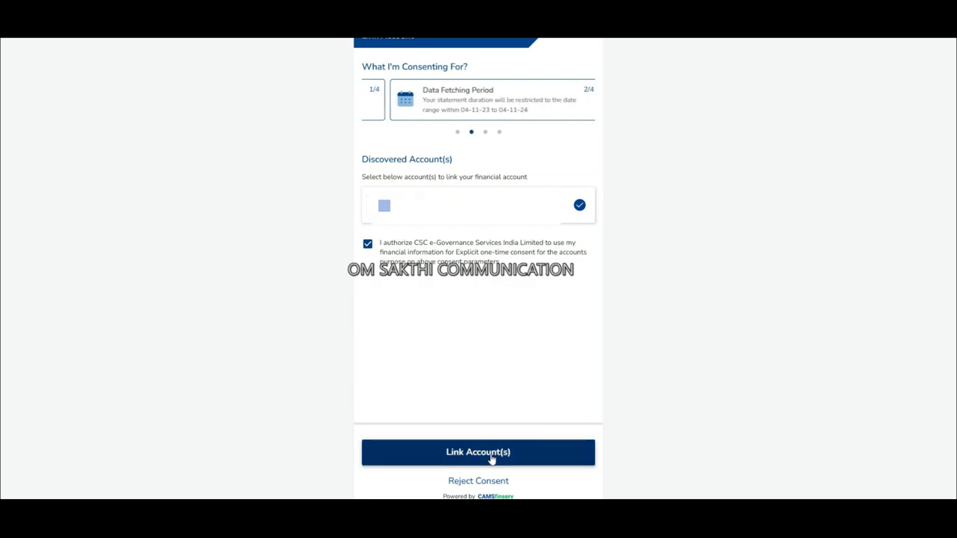
left_click(478, 451)
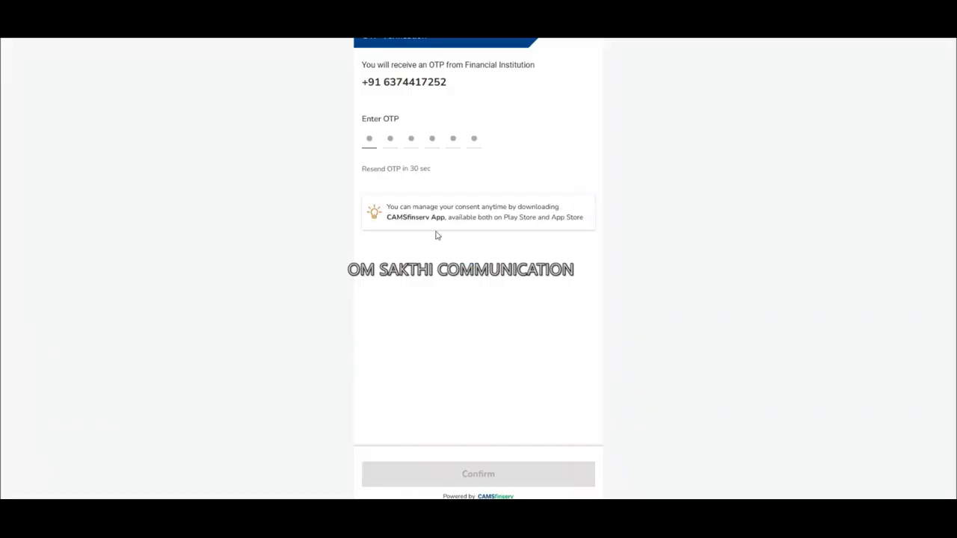
left_click(368, 139)
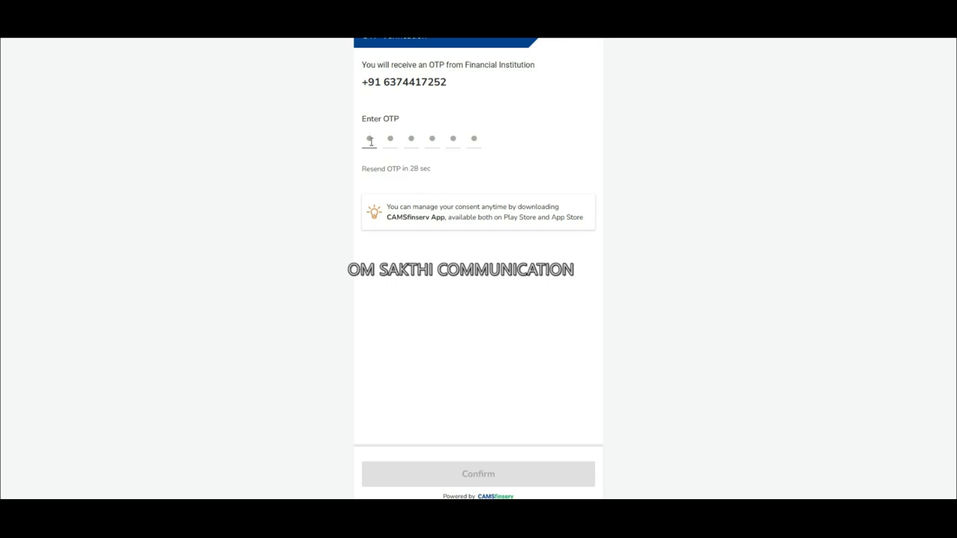
type("123")
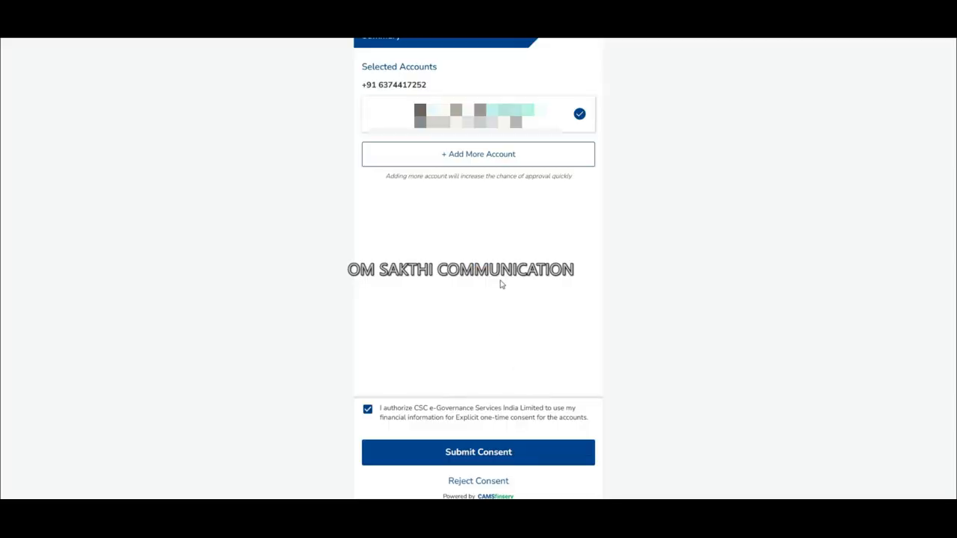
left_click(478, 452)
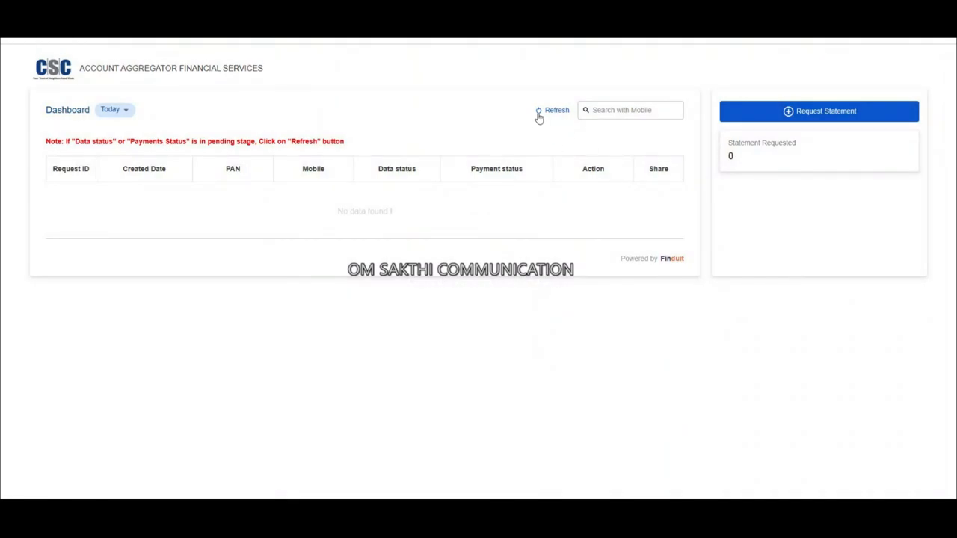
Step: Refresh the request list and check the FIP data availability details showing Available
left_click(556, 111)
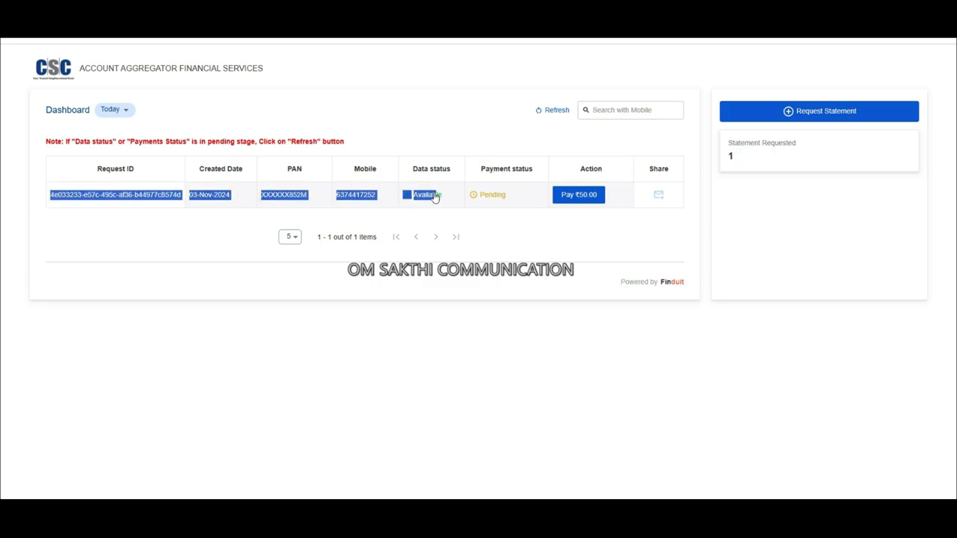
left_click(427, 194)
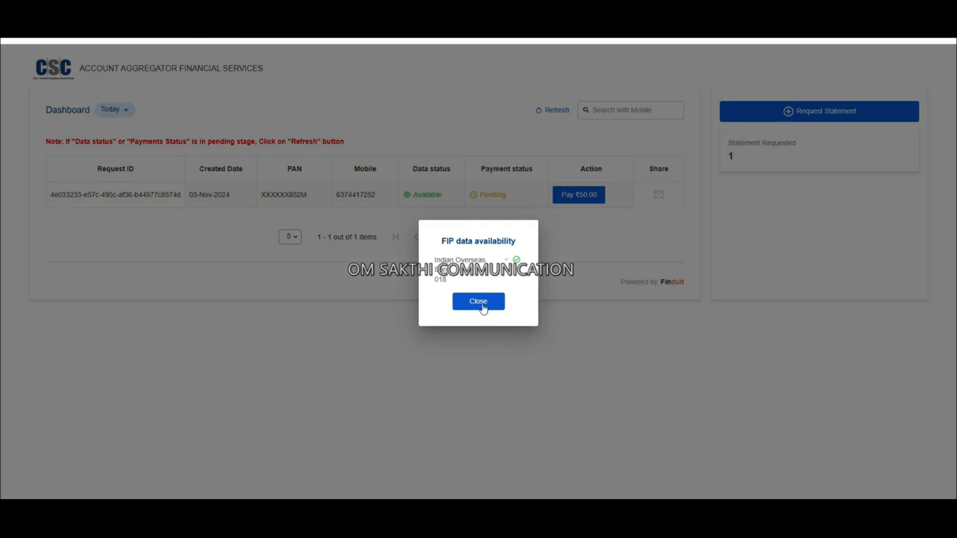
left_click(478, 302)
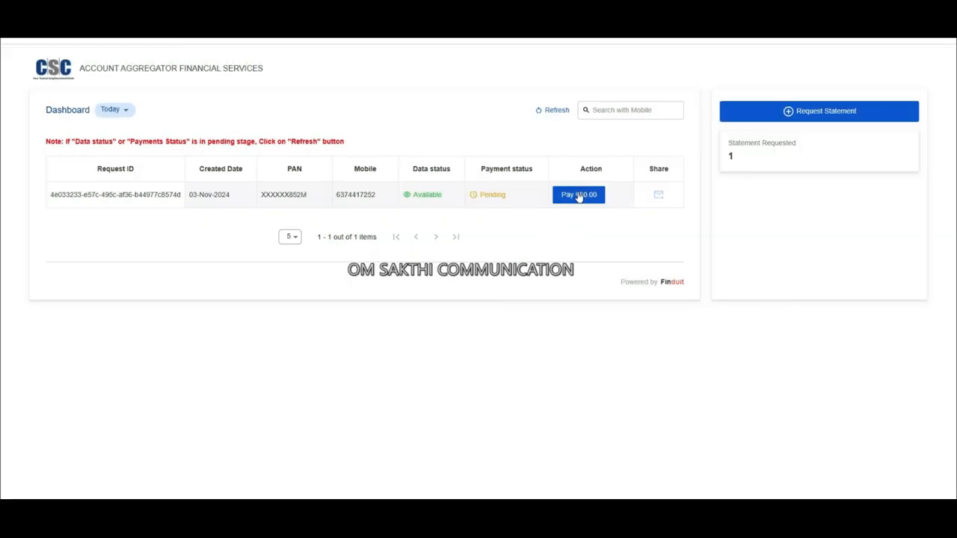
Step: Pay the ₹50.00 fee, view the payment receipt and cancel its print dialog
left_click(577, 195)
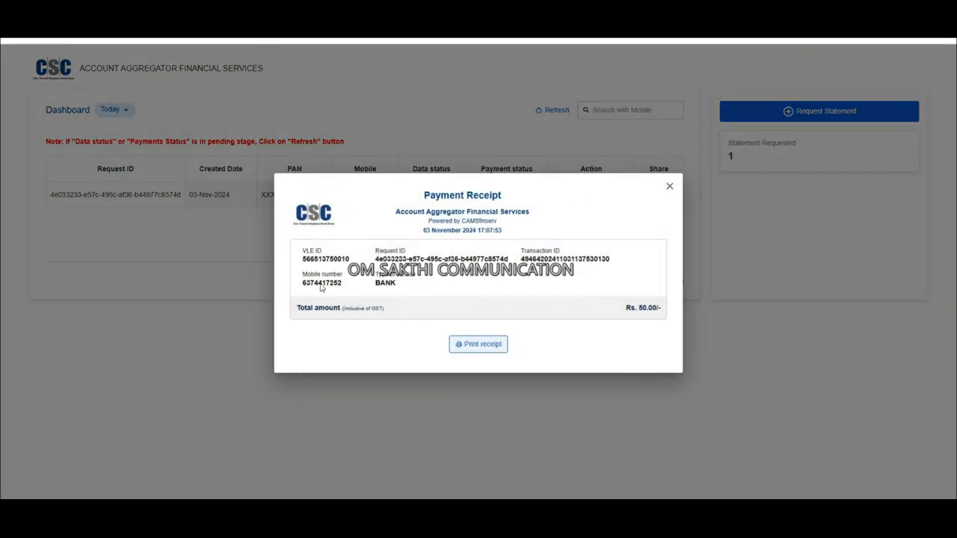
left_click_drag(302, 258, 401, 287)
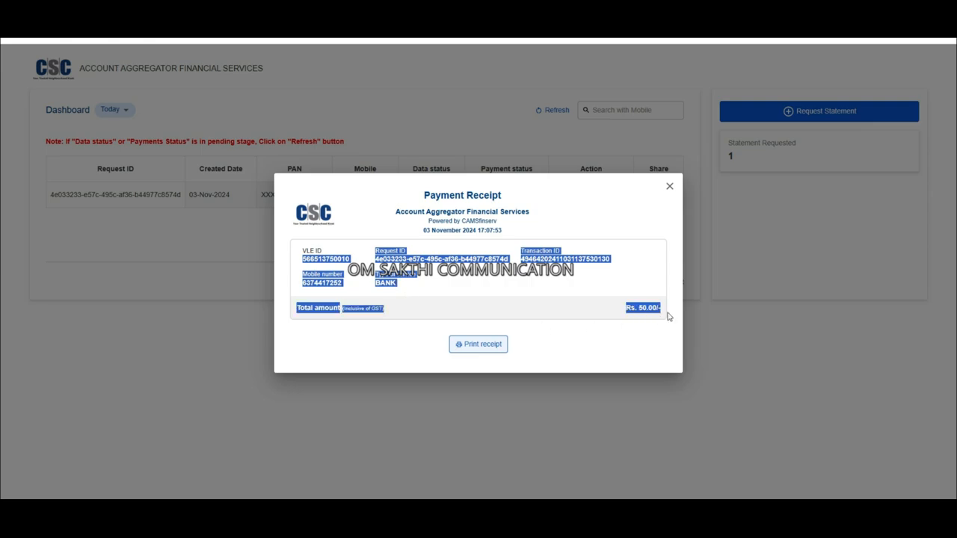
left_click(478, 344)
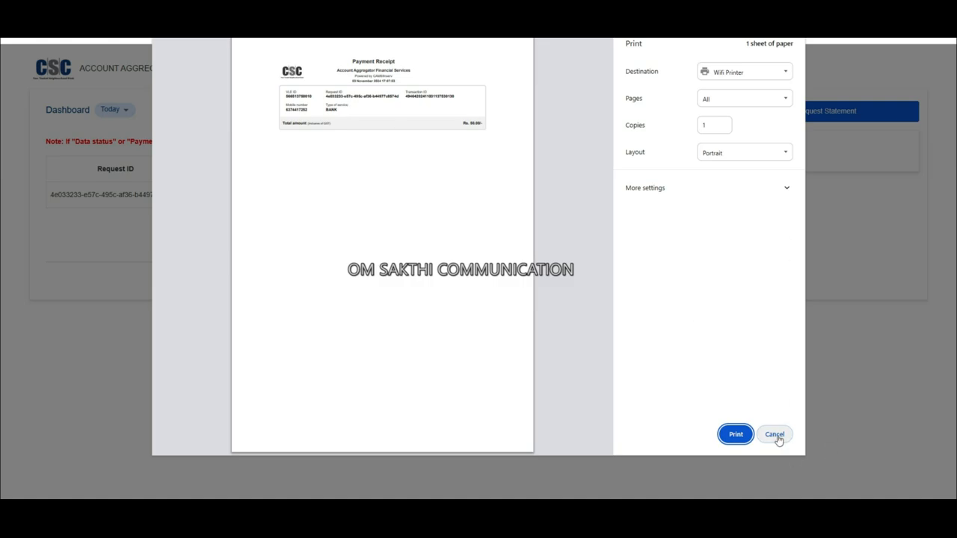
left_click(774, 433)
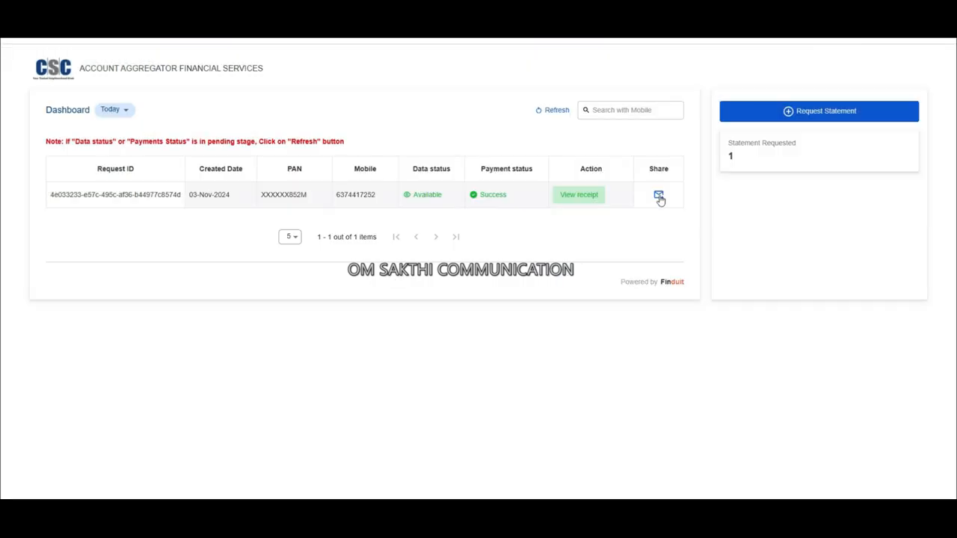
left_click(658, 194)
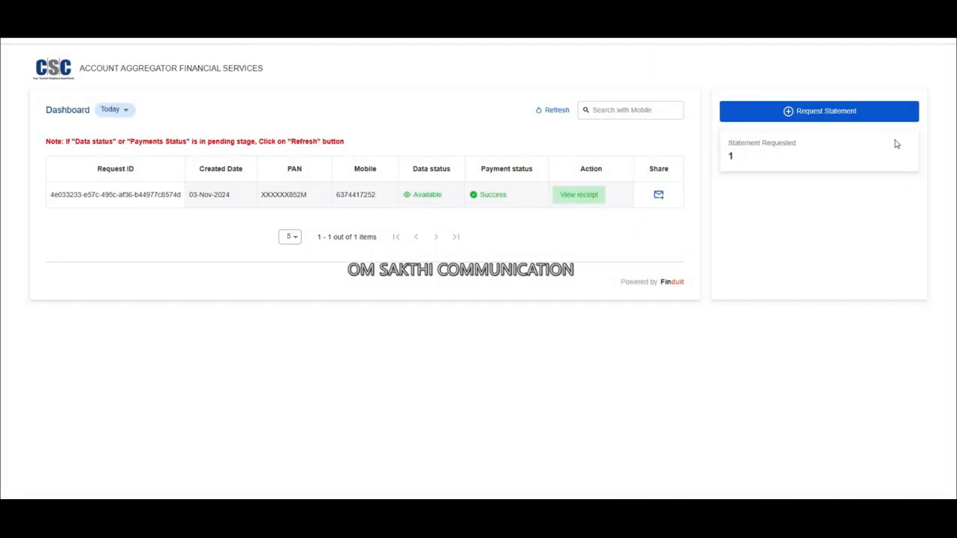
mouse_move(595, 233)
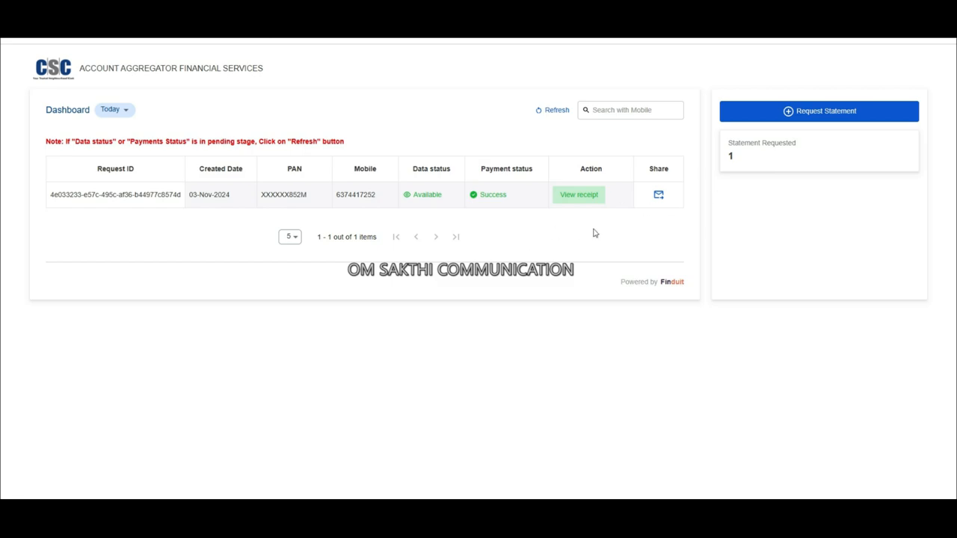
mouse_move(755, 483)
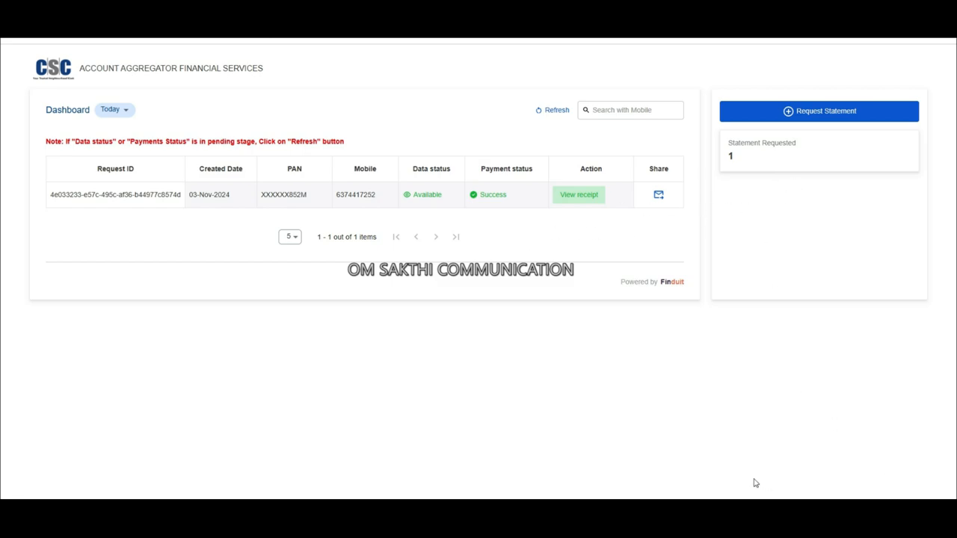